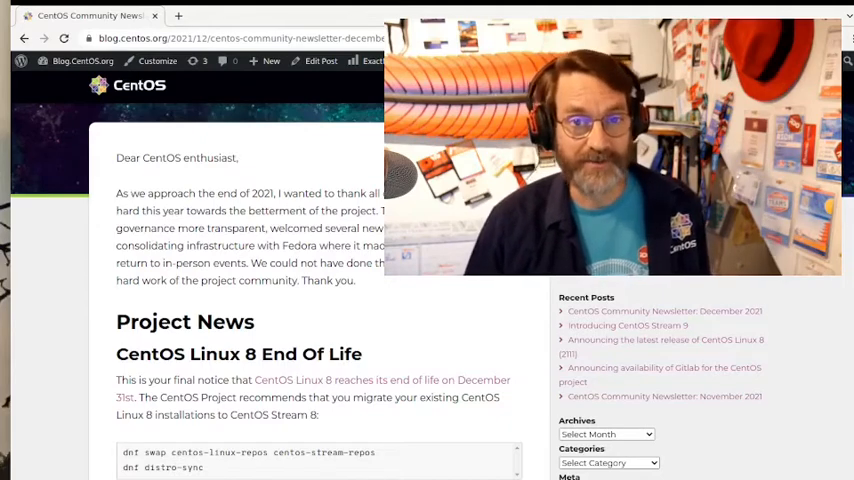
Step: Read the December 2021 newsletter from Project News down to New Website Design and board nominations
left_click(628, 324)
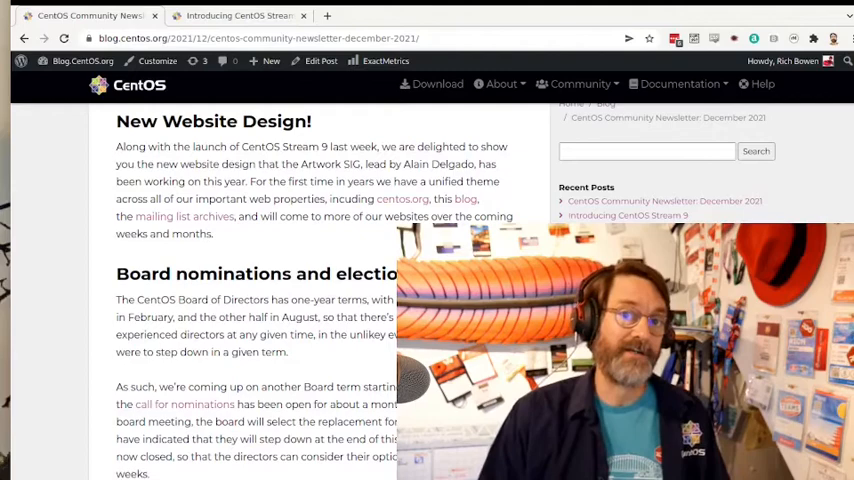
Step: Scroll past EPEL 9 and community updates to the Events section with SC21 and Ohio LinuxFest
scroll("down", 3)
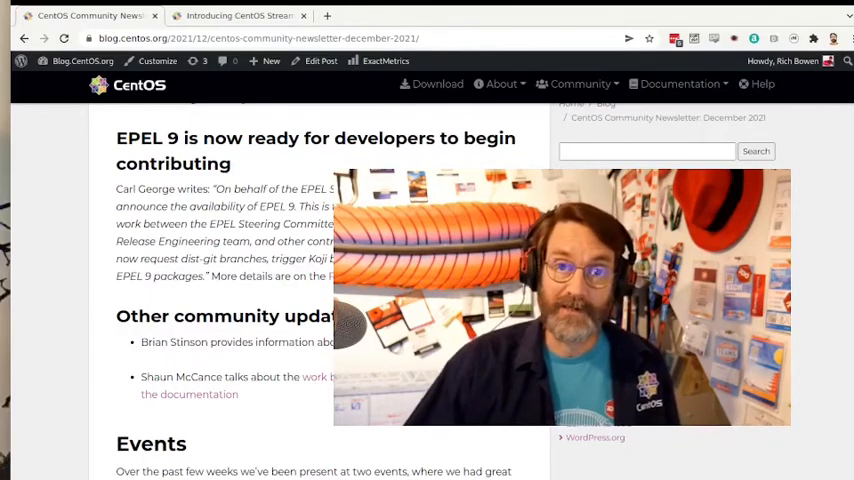
scroll("down", 3)
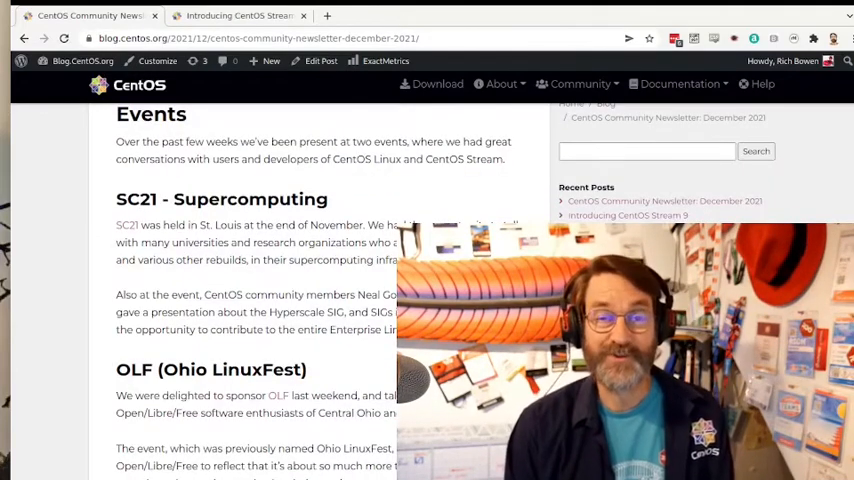